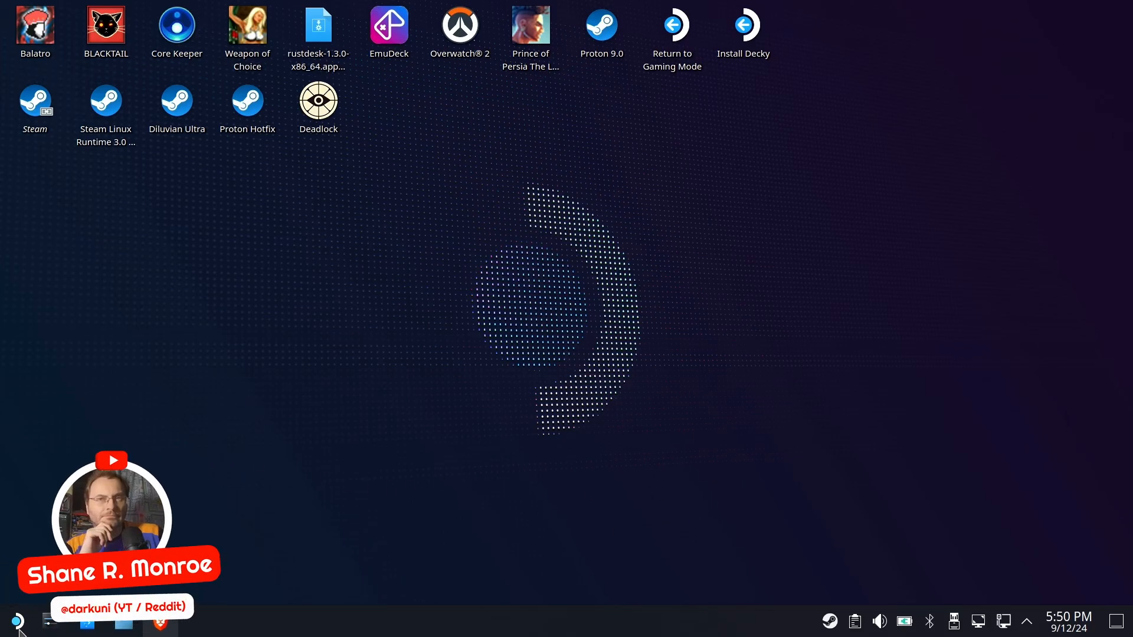
- Scroll the All Applications list past Protontricks and launch Discover
left_click(15, 620)
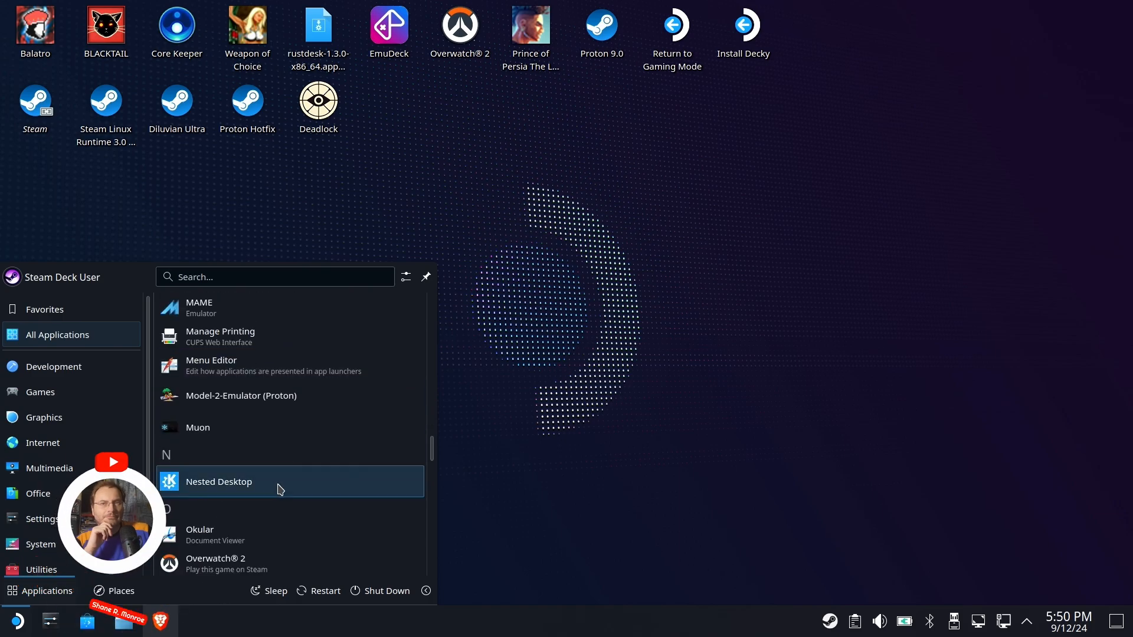
scroll("down", 3)
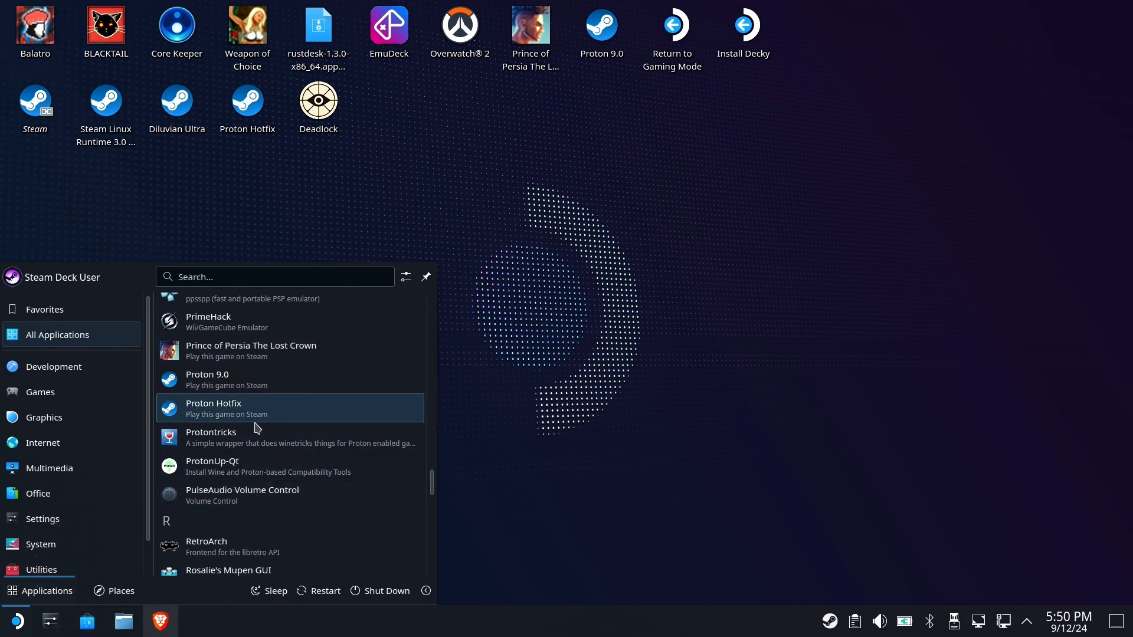
left_click(210, 437)
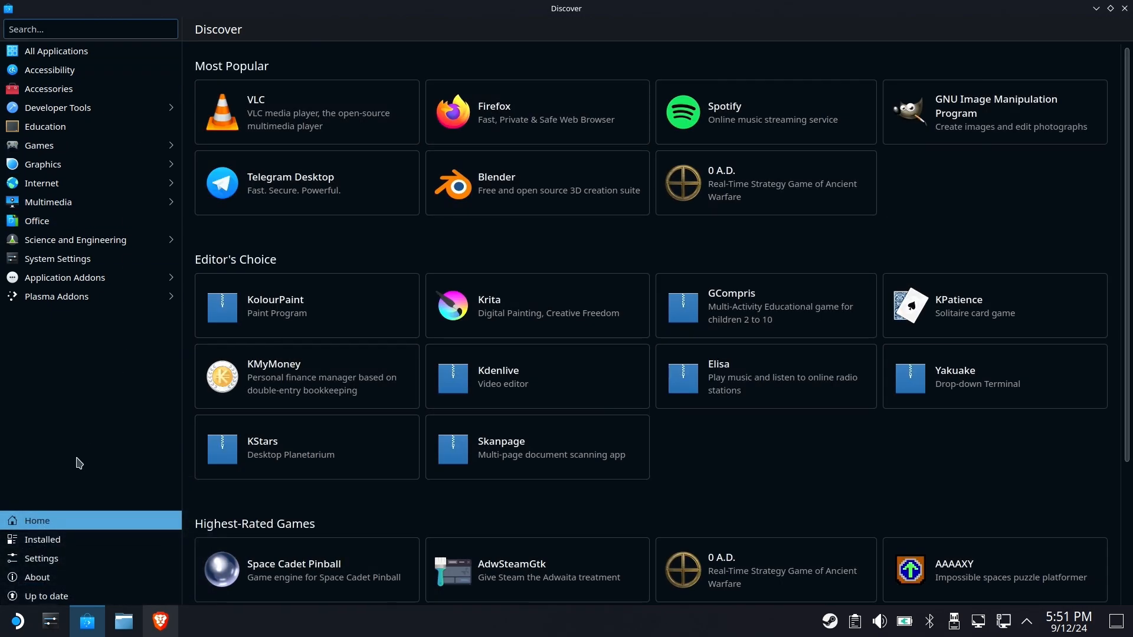
- Uninstall Protontricks from the Installed list and delete its settings and user data
left_click(42, 539)
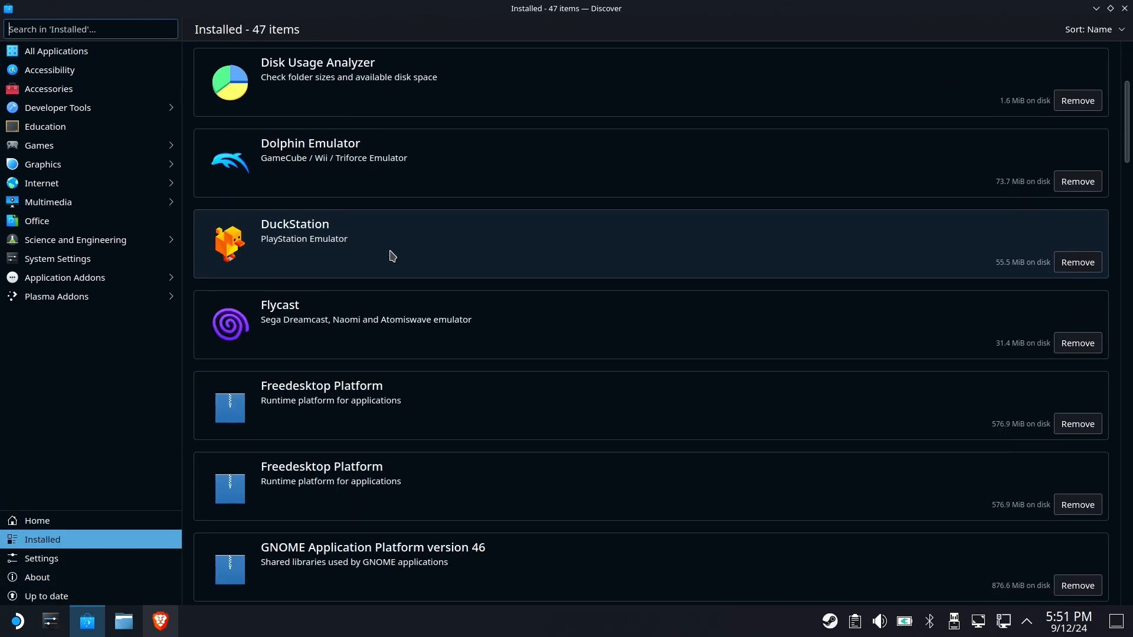
scroll("down", 3)
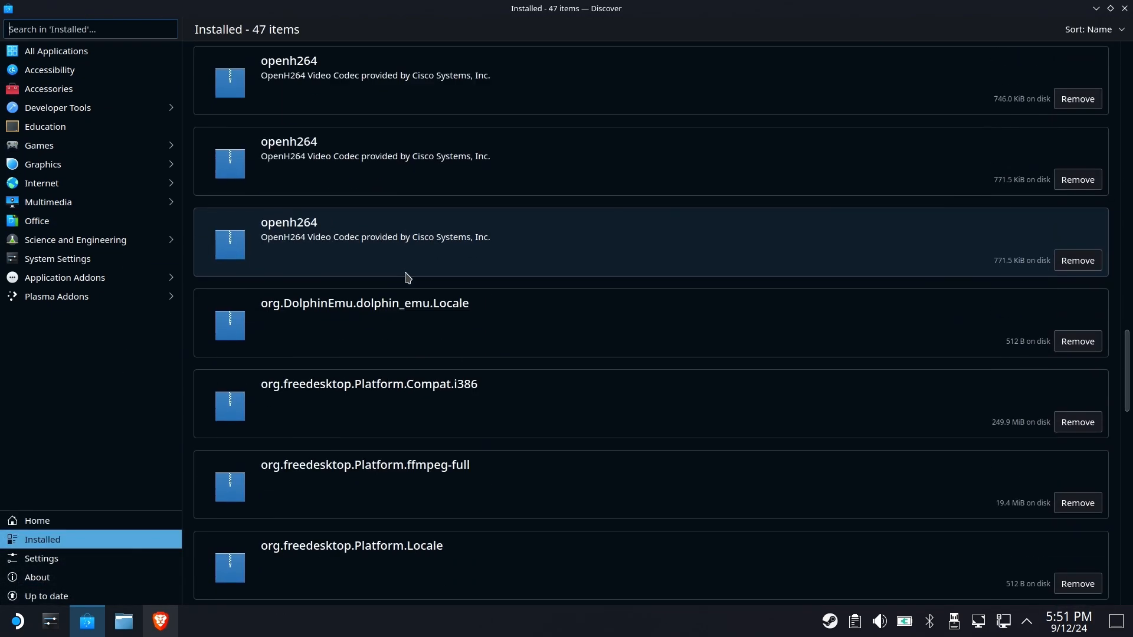
scroll("down", 3)
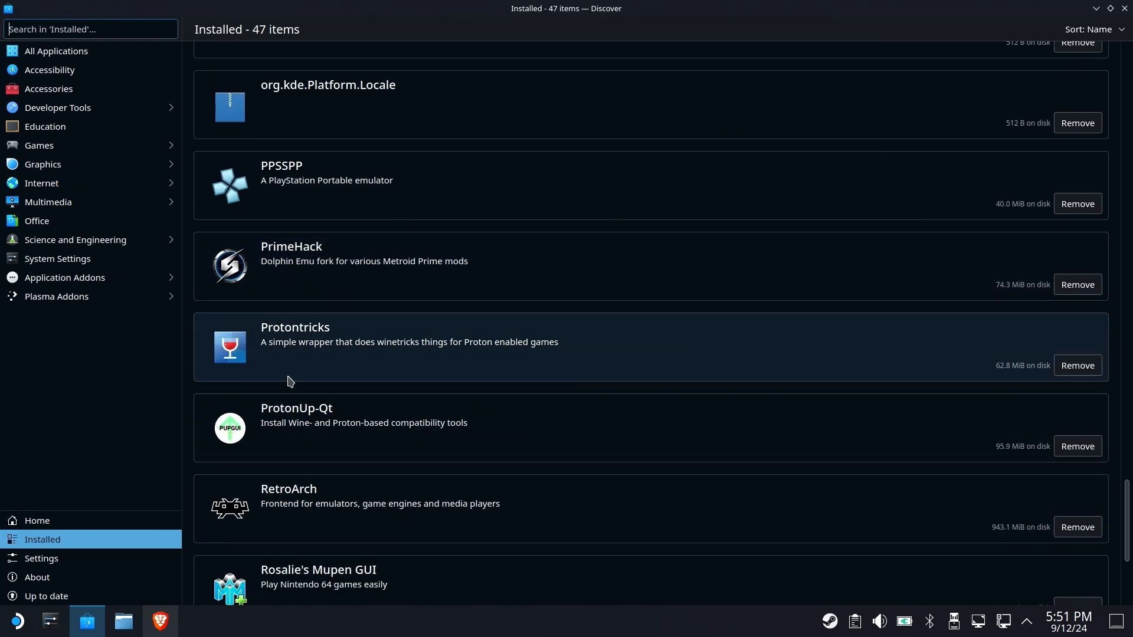
left_click(295, 334)
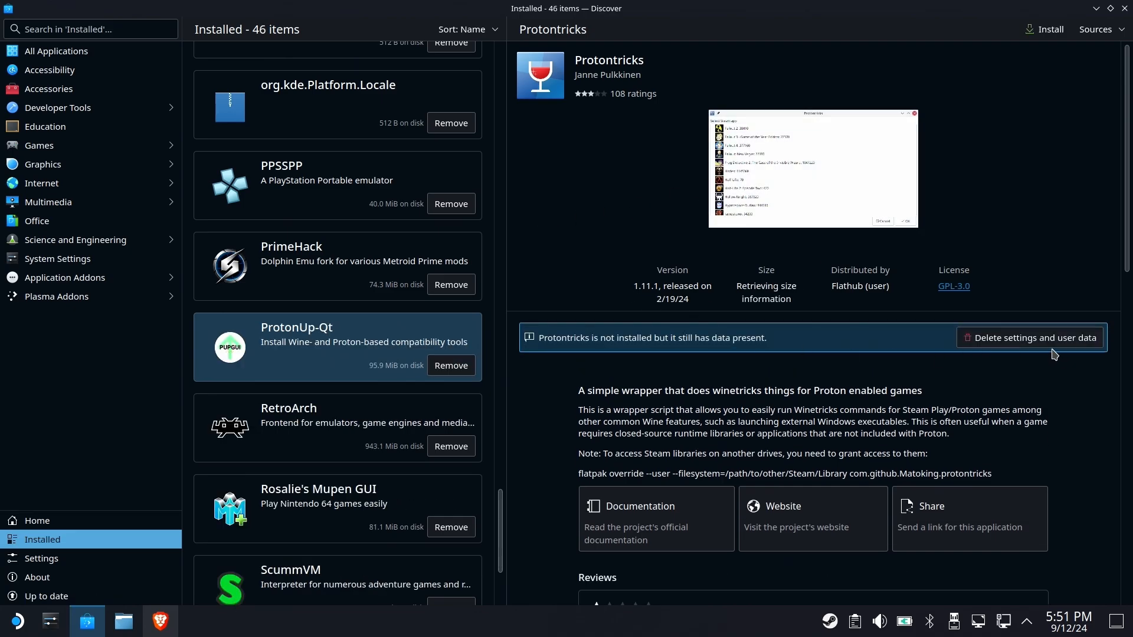
left_click(1028, 338)
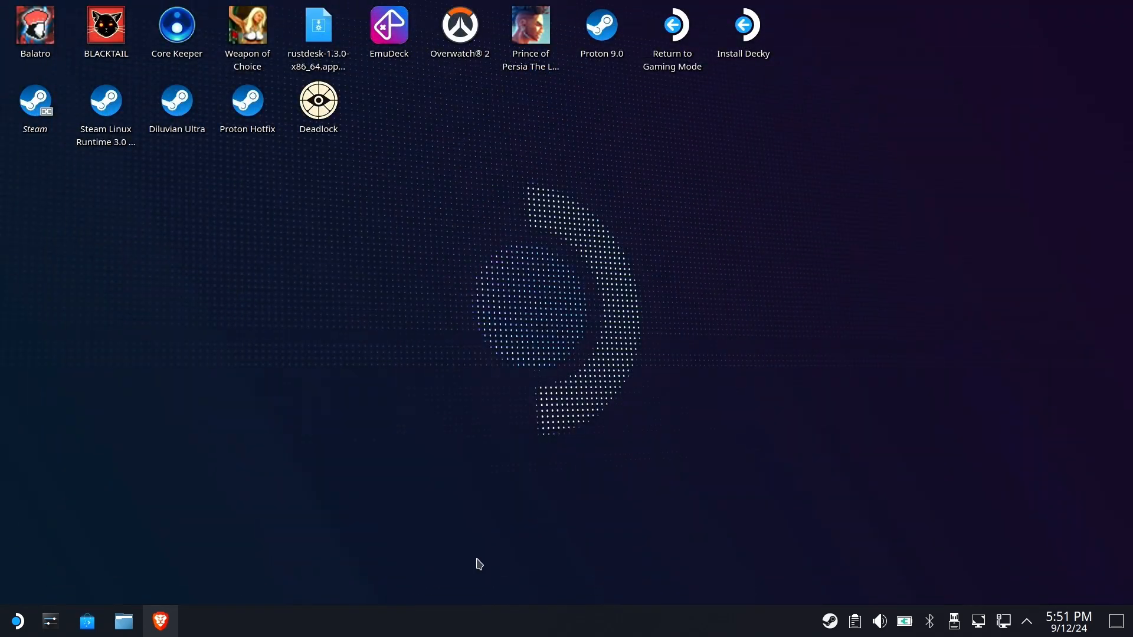
- Browse the launcher's Development and Utilities categories and launch Konsole
left_click(15, 621)
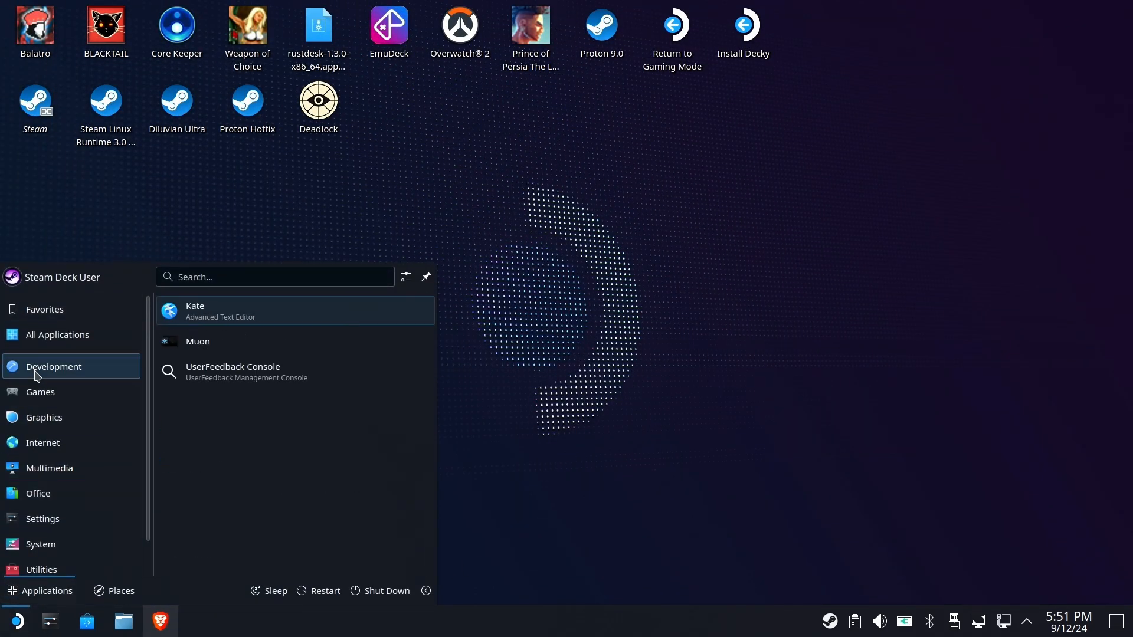
left_click(42, 559)
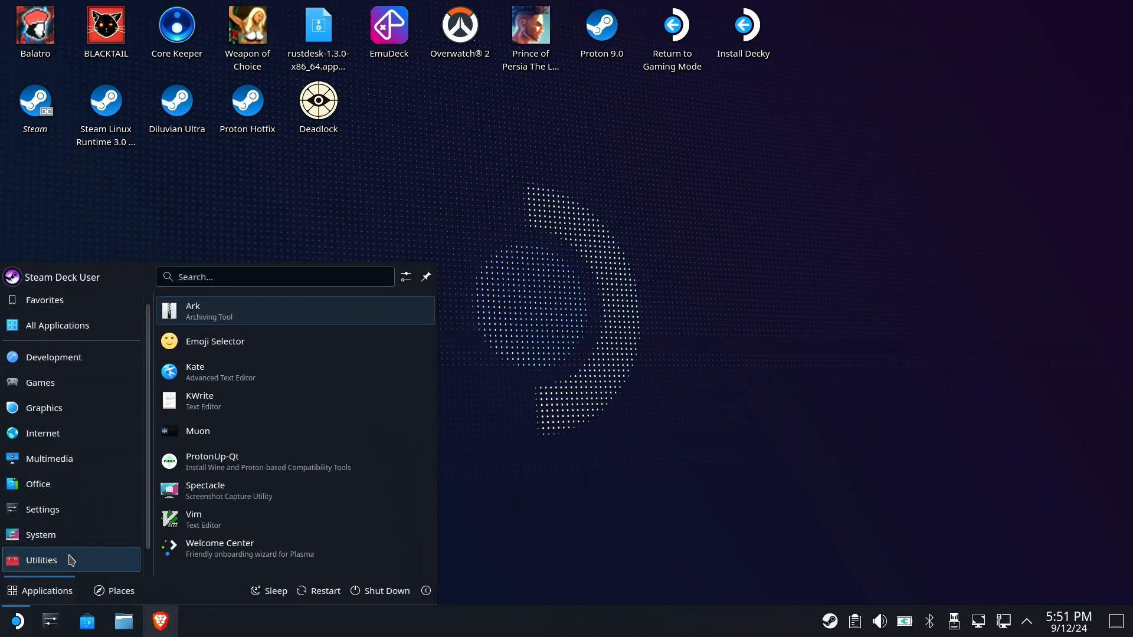
left_click(40, 535)
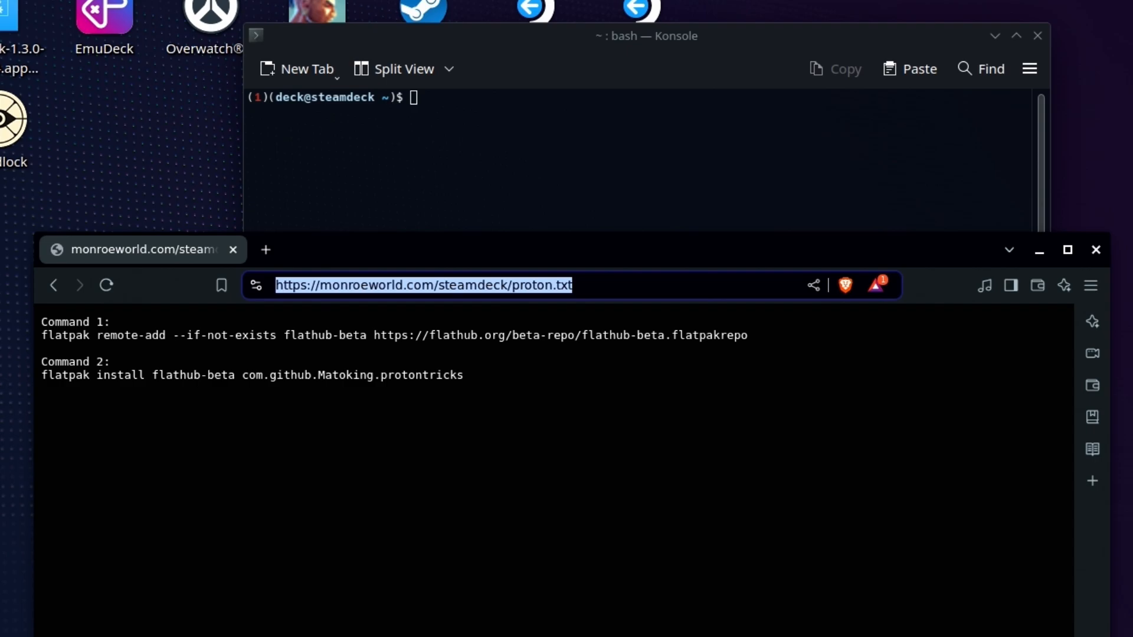
mouse_move(765, 347)
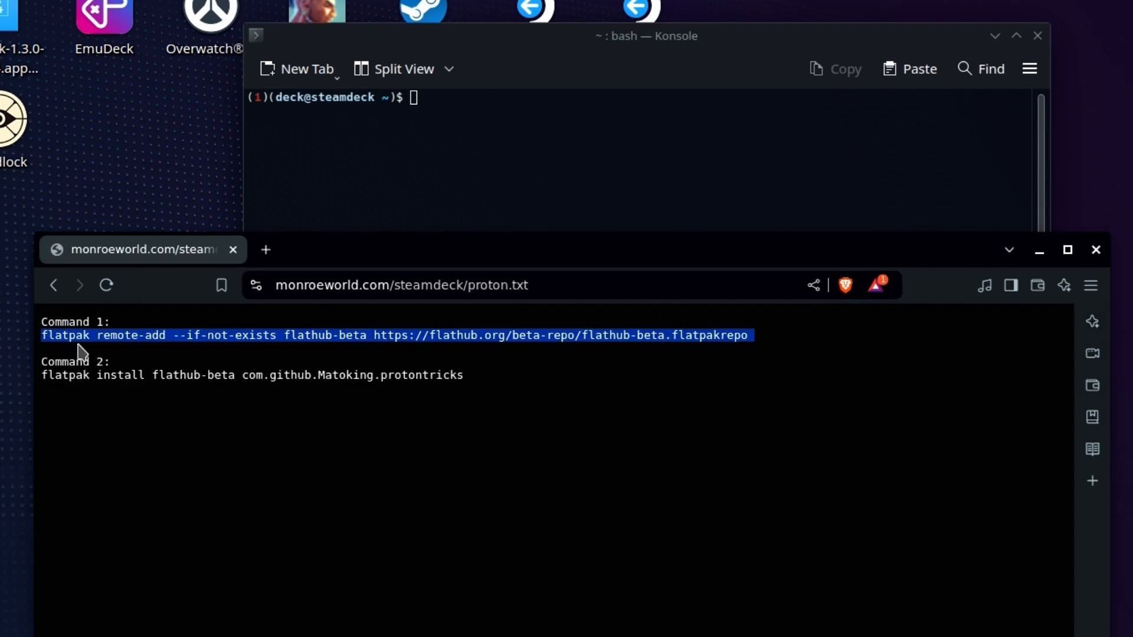
mouse_move(606, 65)
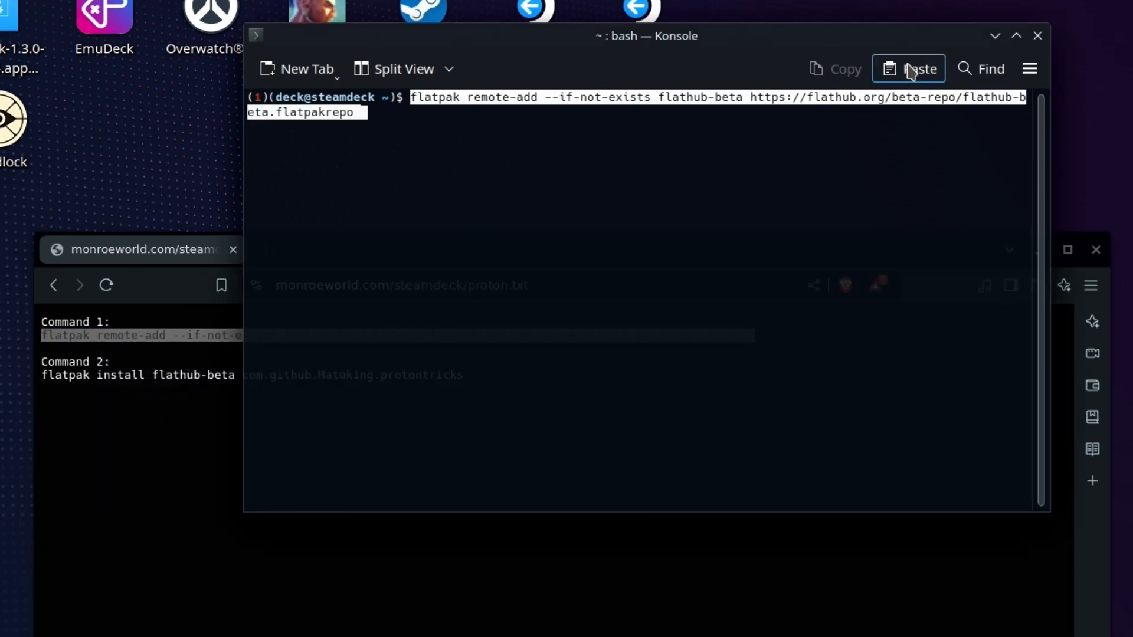
mouse_move(857, 94)
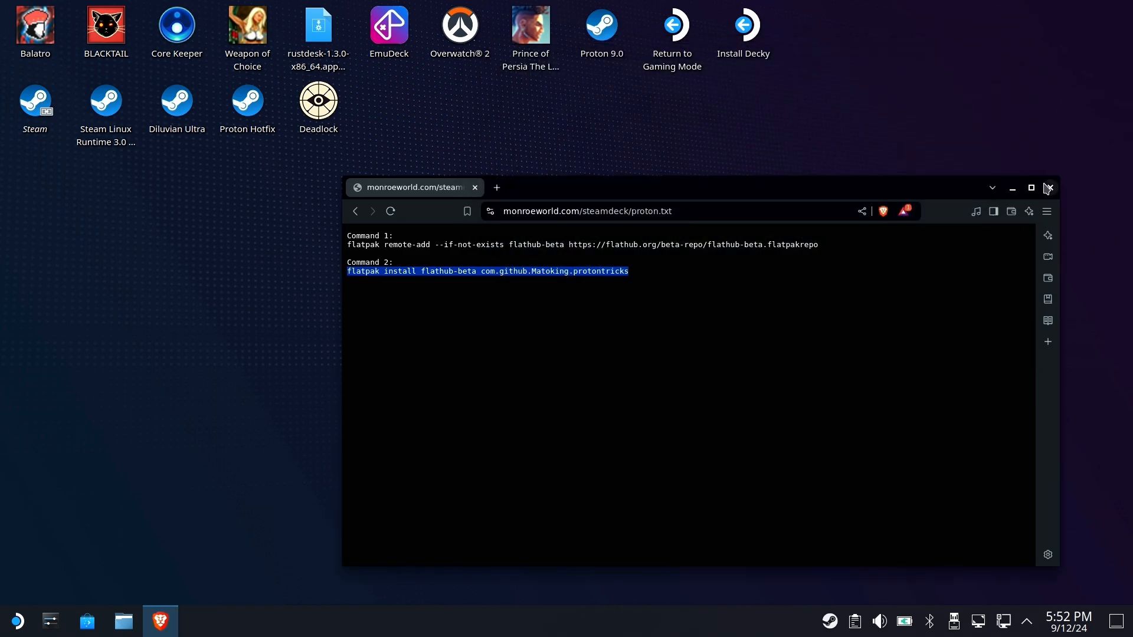
- Scroll the All Applications list down to the P entries where Protontricks appears
left_click(1046, 188)
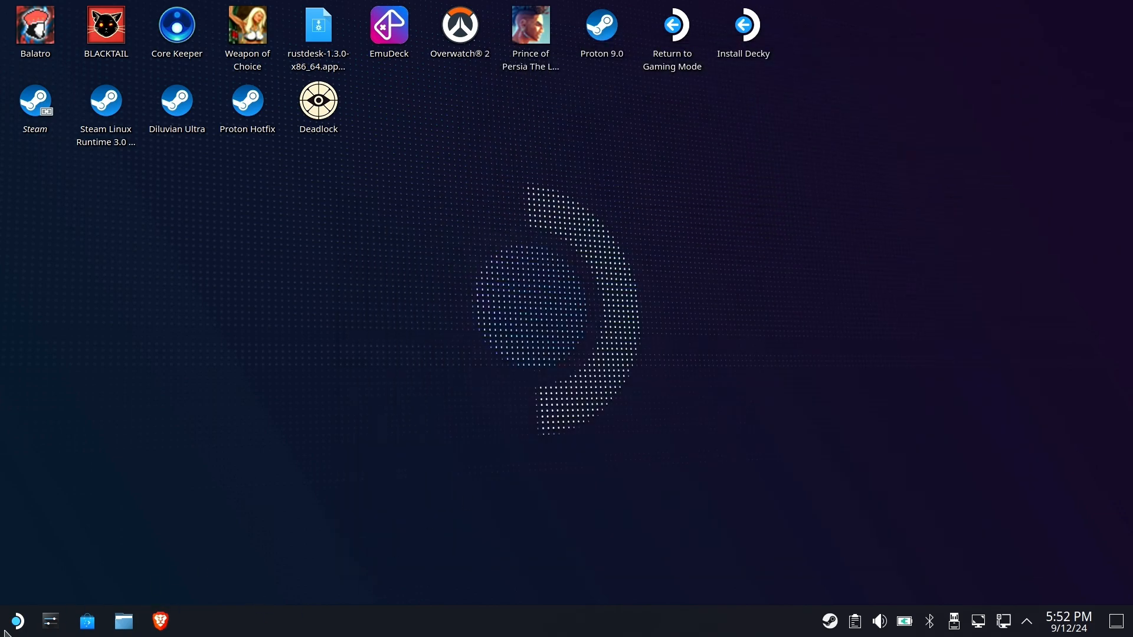
left_click(15, 621)
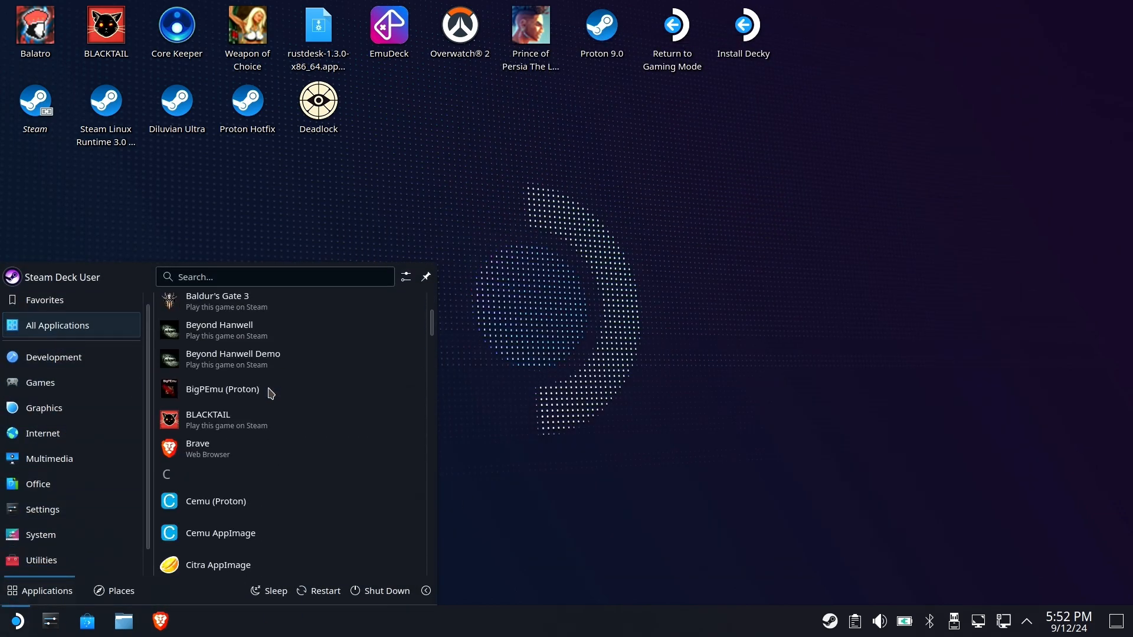
scroll("down", 3)
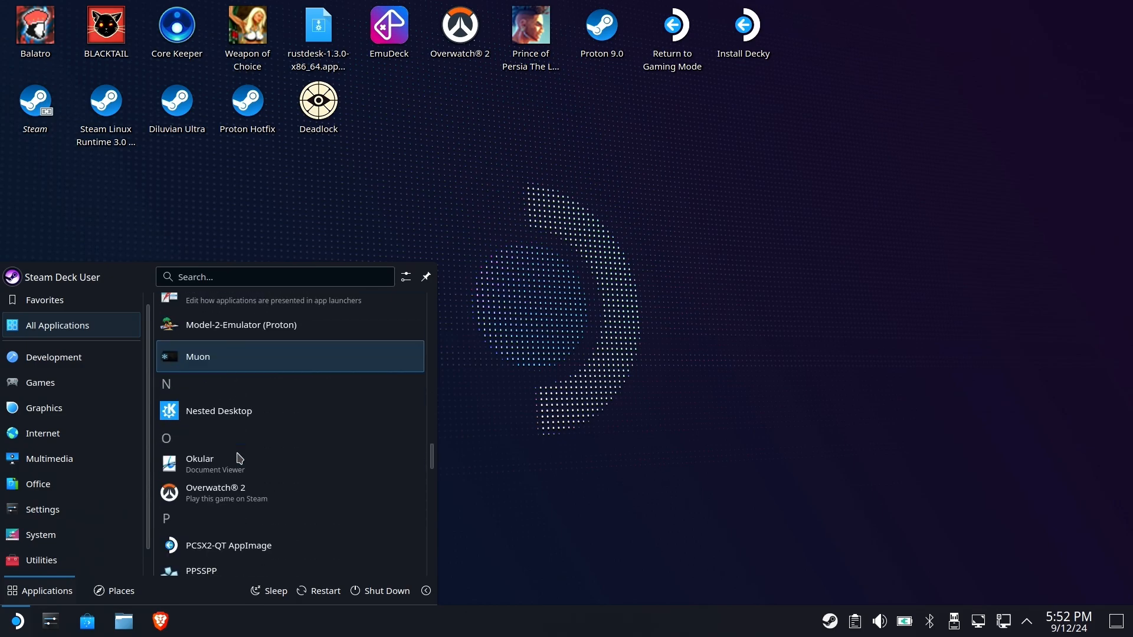
scroll("down", 3)
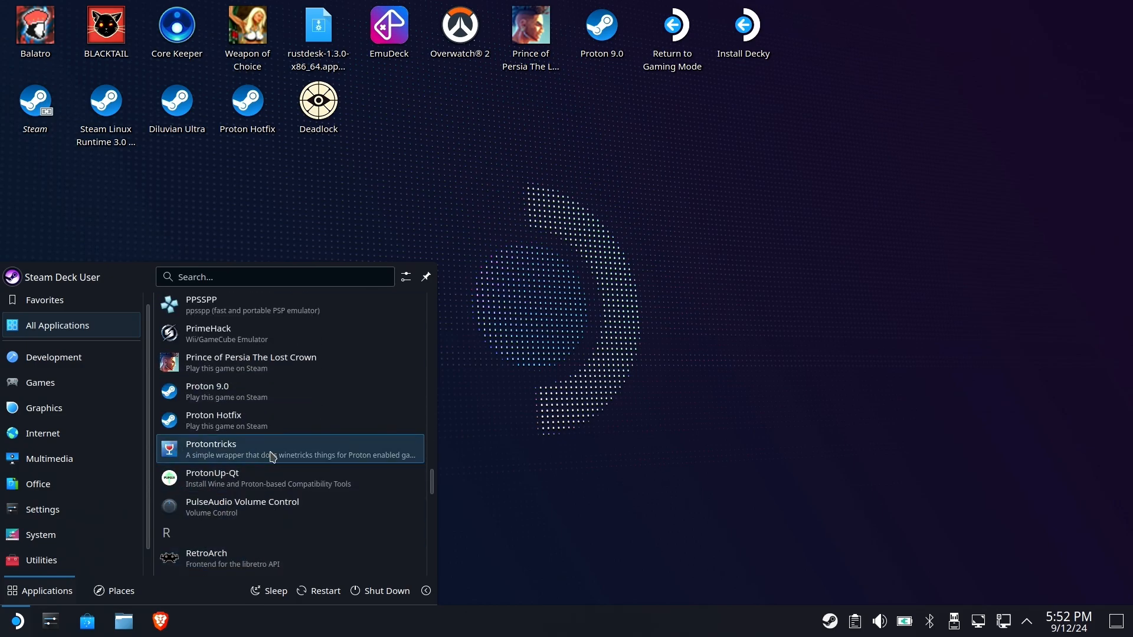
mouse_move(249, 457)
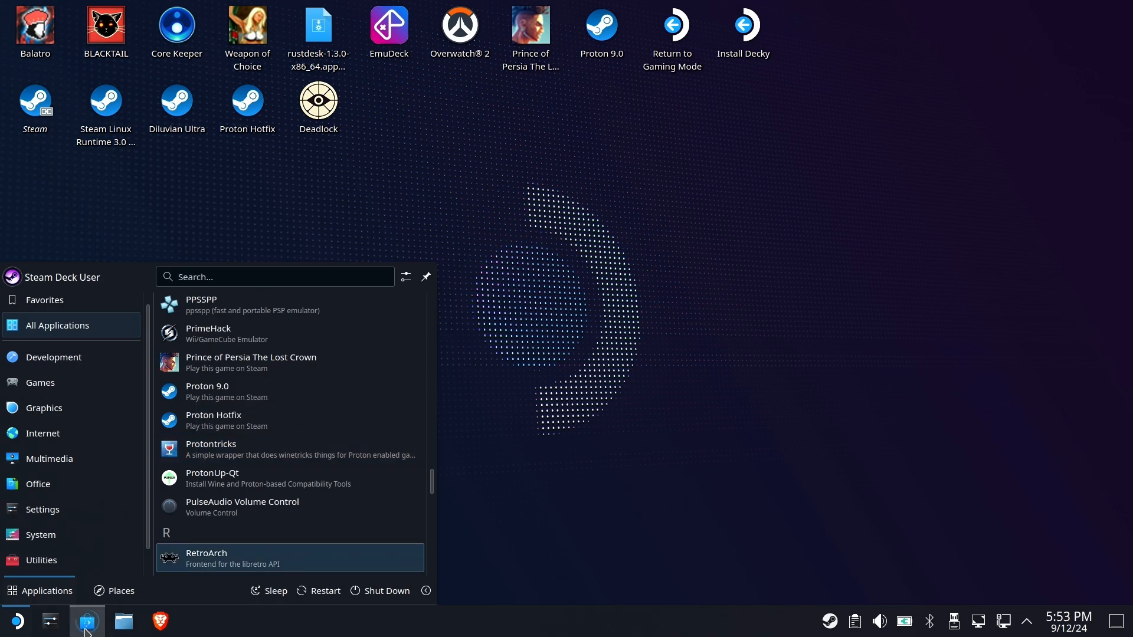
- Show the installed Protontricks page, version 1.11.1 distributed by Flathub beta
left_click(86, 619)
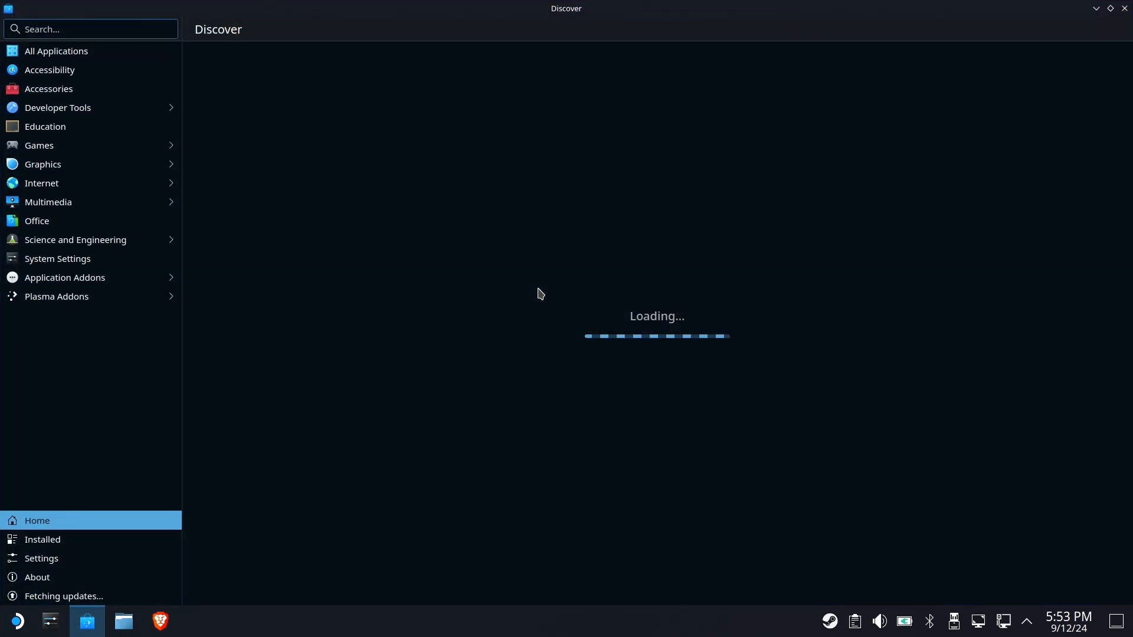
left_click(42, 539)
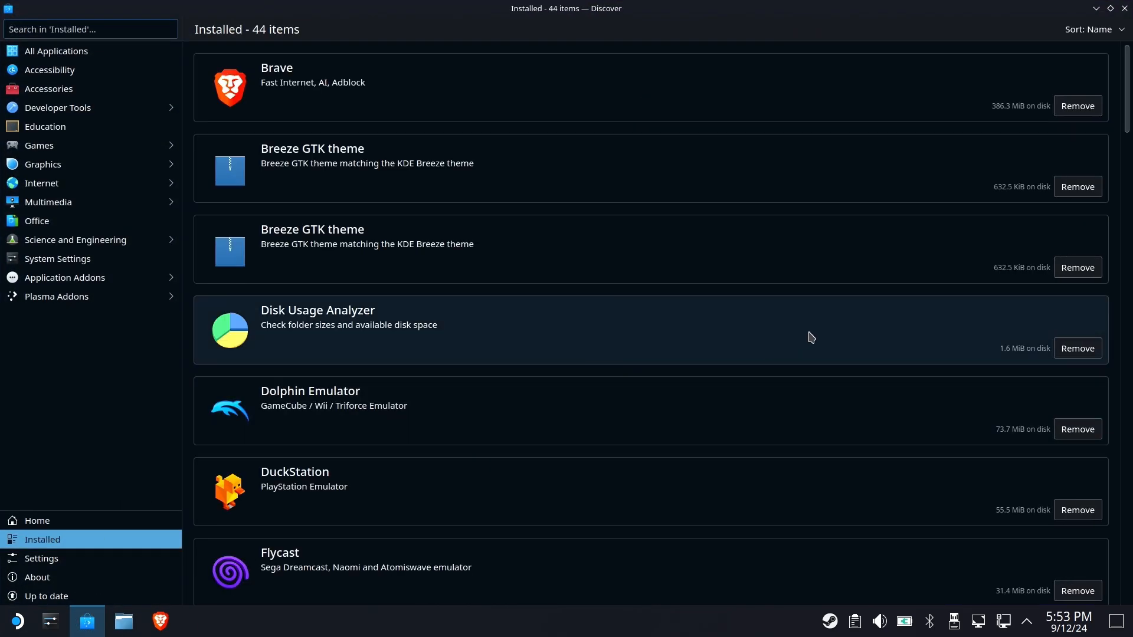
scroll("down", 3)
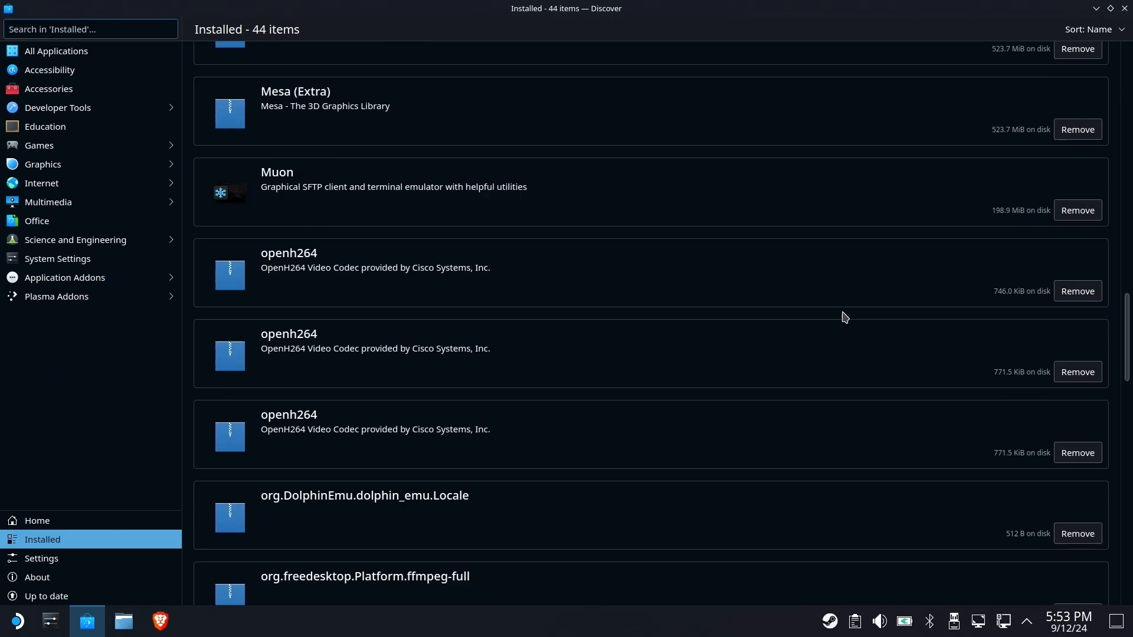
scroll("down", 3)
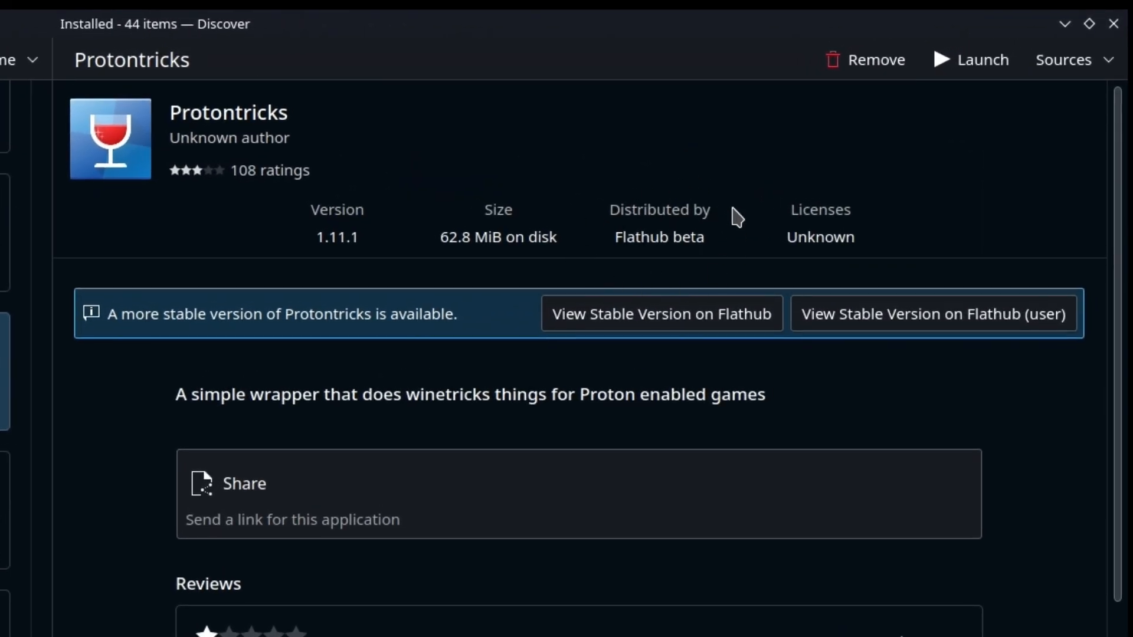
mouse_move(784, 199)
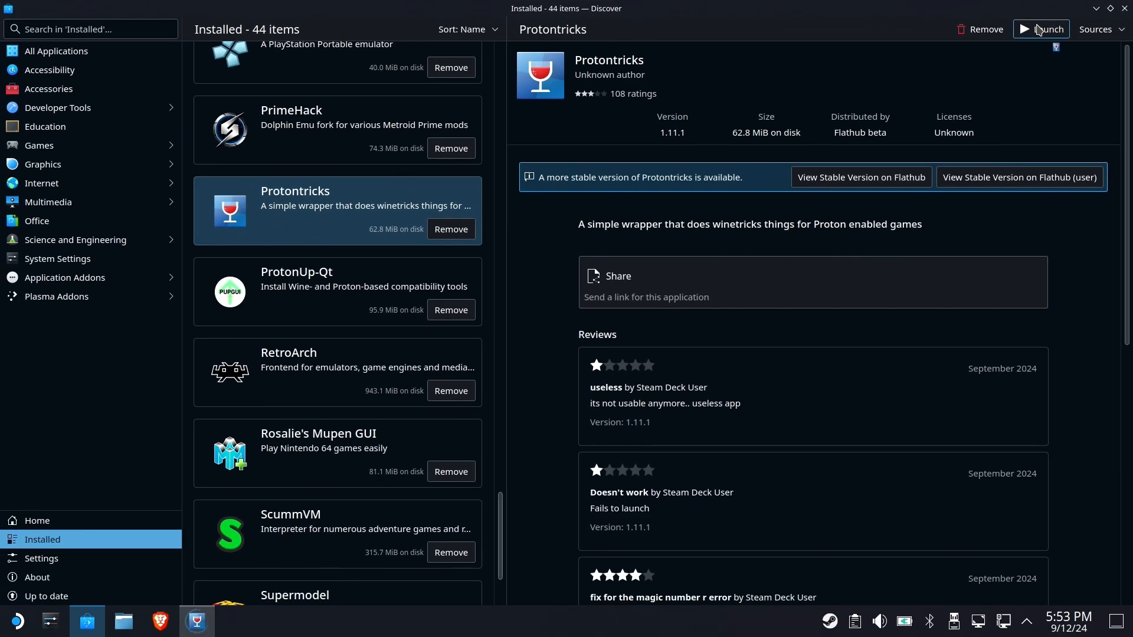
- Launch Protontricks and paste its suggested flatpak override command into Konsole
left_click(1040, 28)
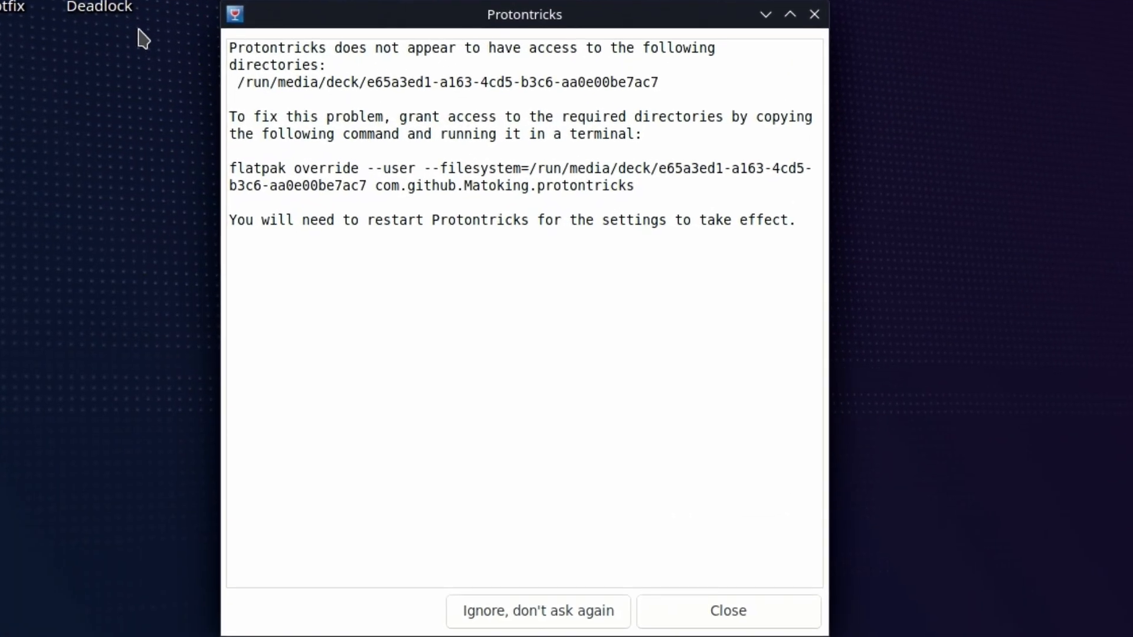
mouse_move(311, 74)
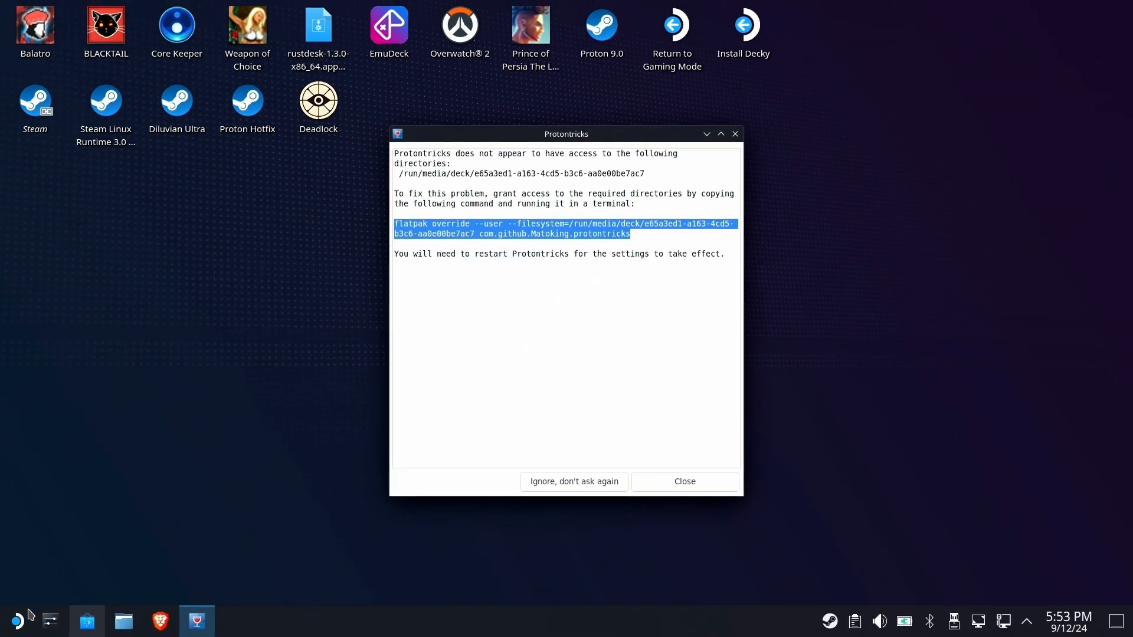
left_click(16, 620)
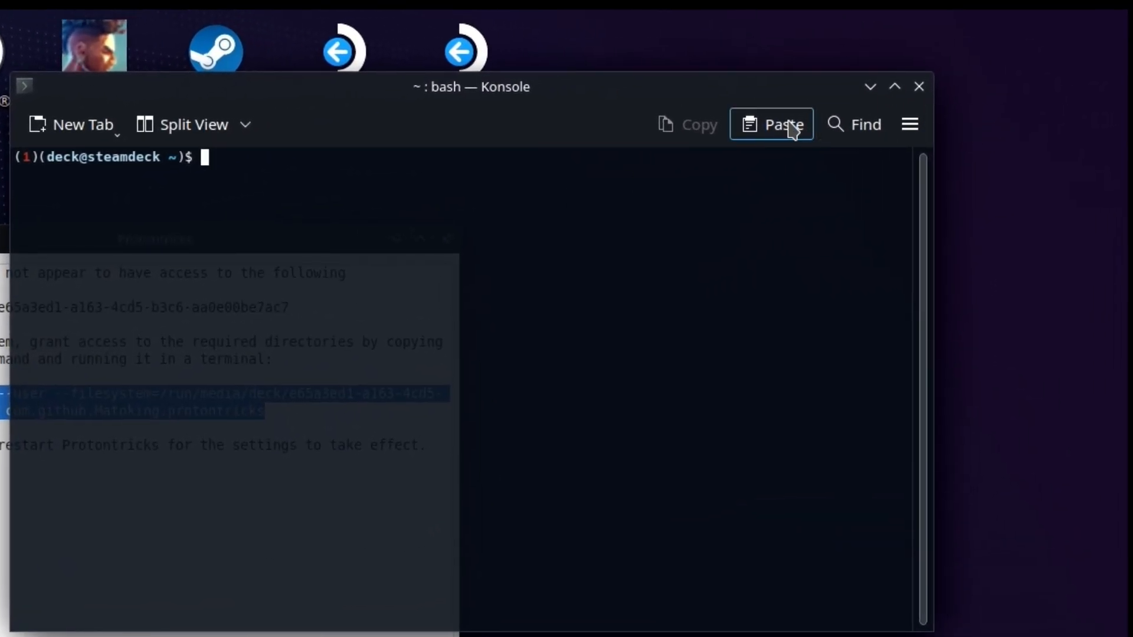
left_click(770, 124)
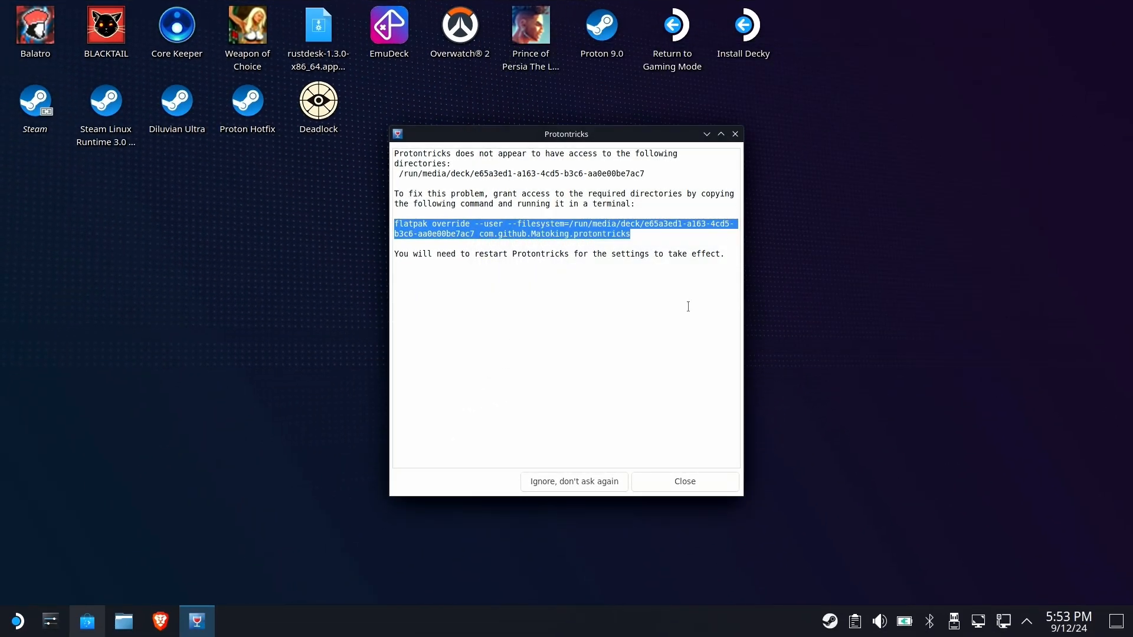
- Close the Protontricks access warning and browse the launcher's Settings category
left_click(683, 482)
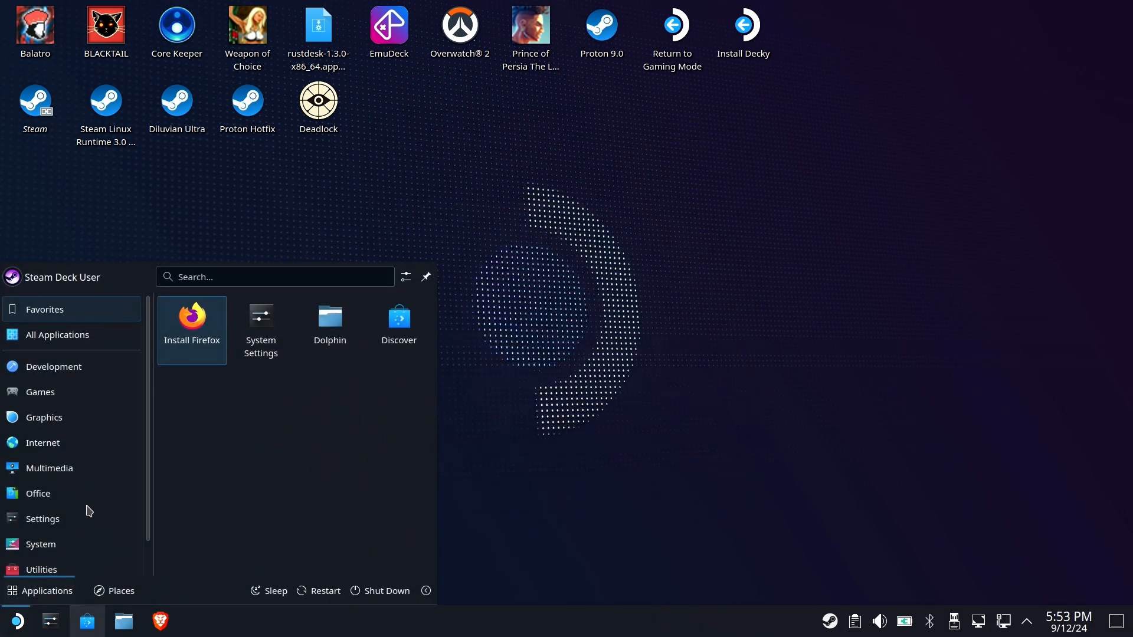
left_click(42, 519)
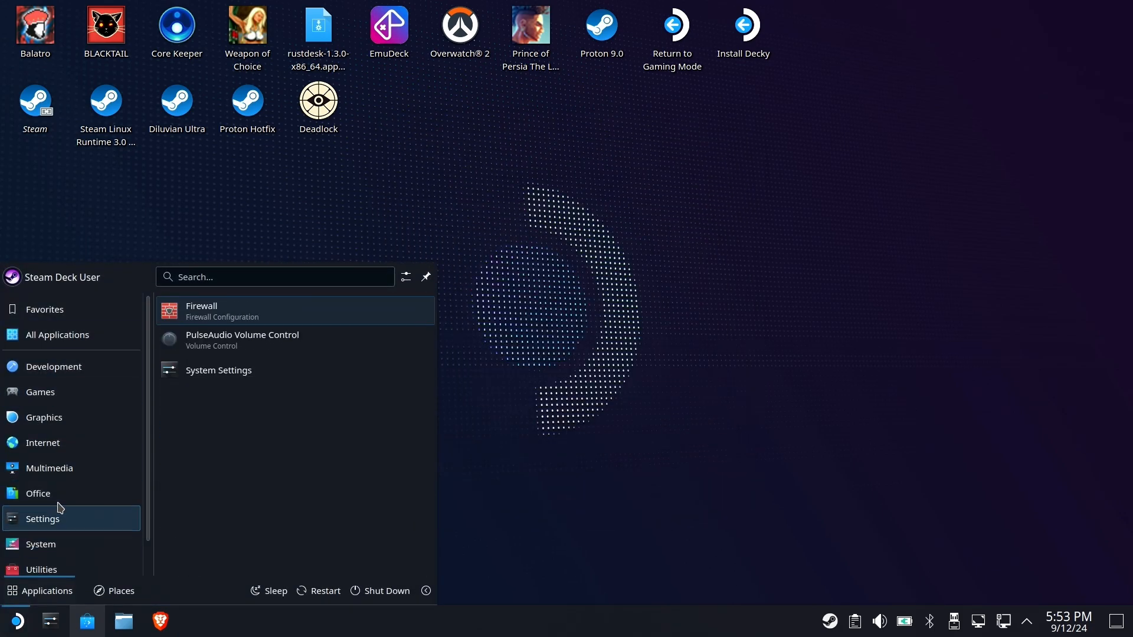
left_click(41, 559)
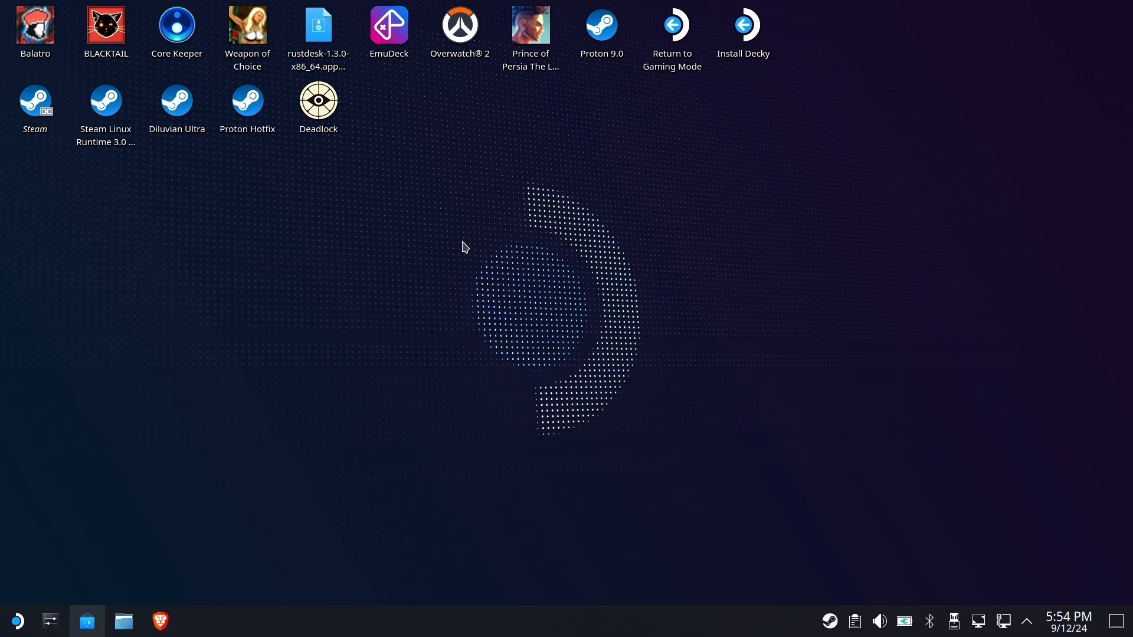
mouse_move(538, 220)
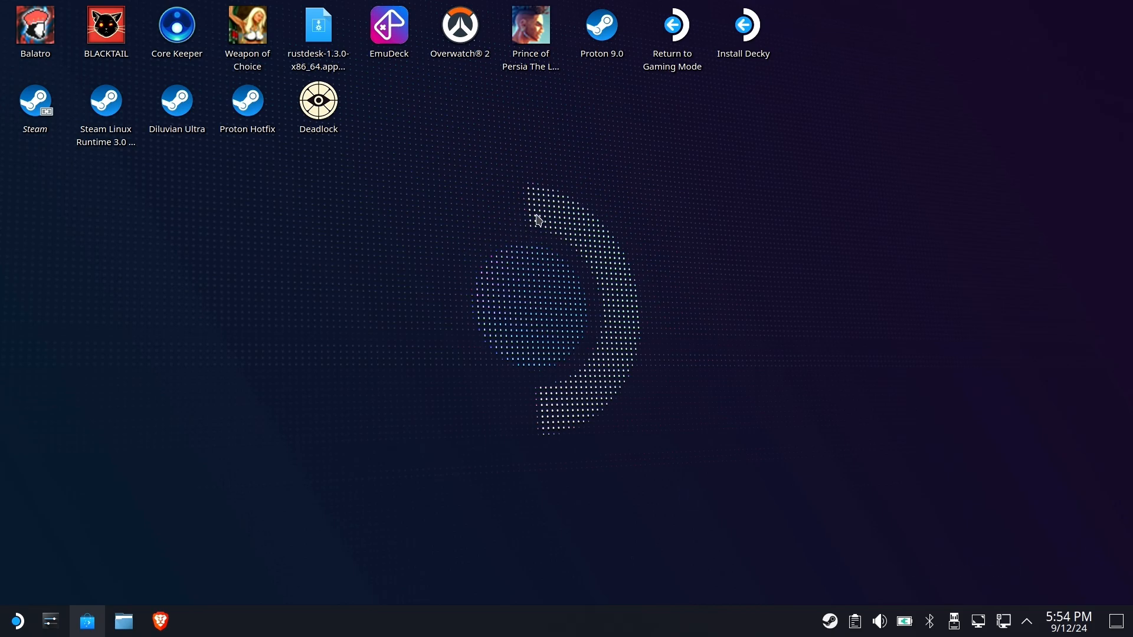